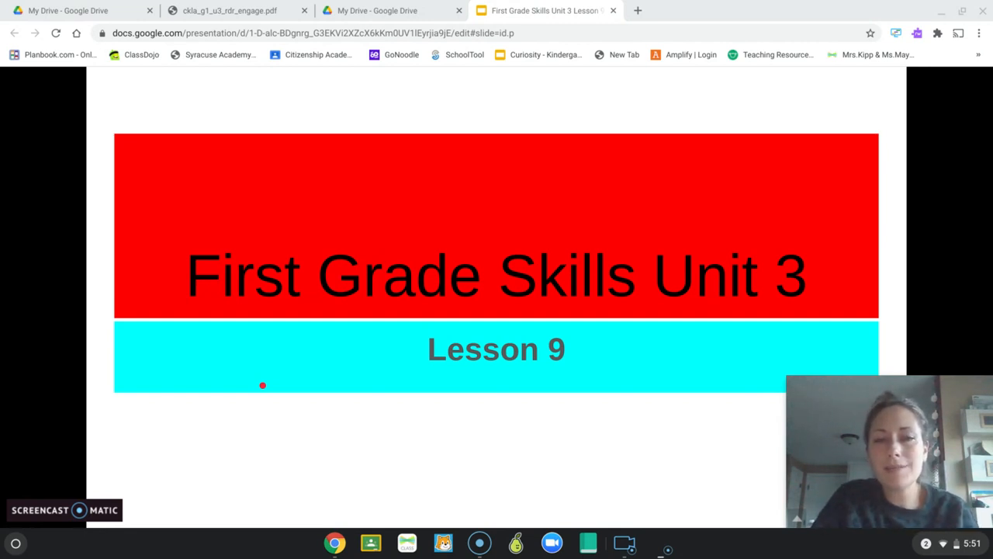
{"action": "mouse_move", "coordinate": [981, 203]}
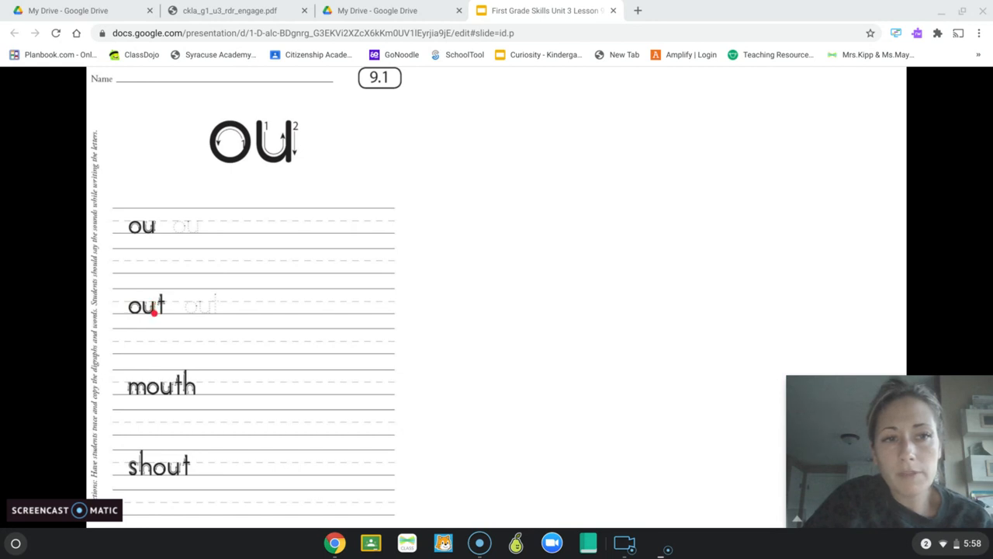
{"action": "mouse_move", "coordinate": [162, 293]}
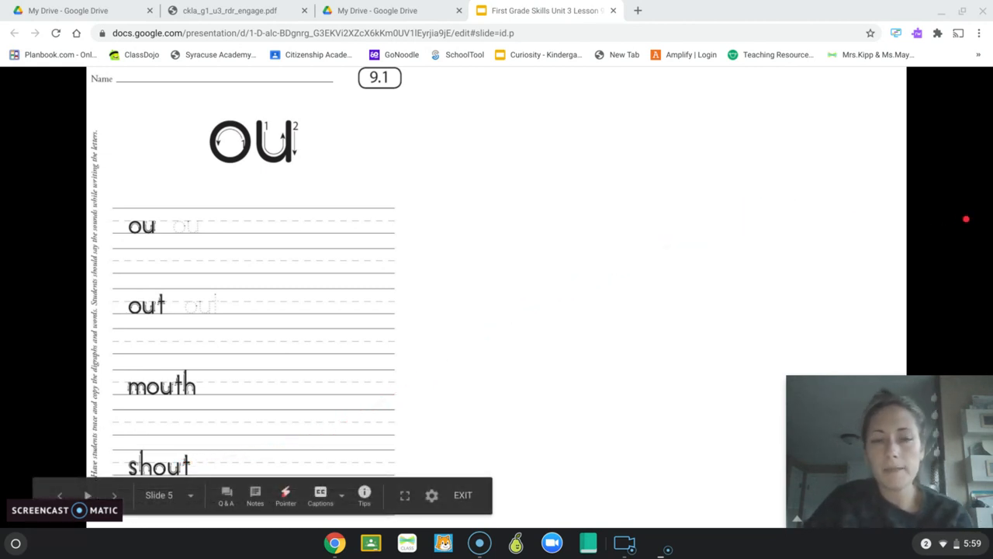
Move on from the ou handwriting sheet to the word-to-picture matching worksheet.
{"action": "left_click", "coordinate": [115, 493]}
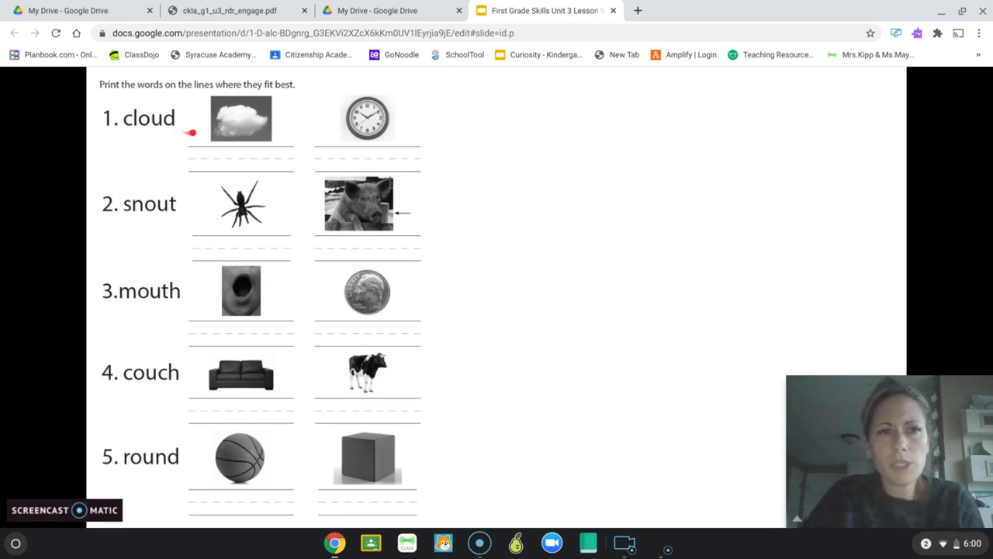
{"action": "mouse_move", "coordinate": [276, 133]}
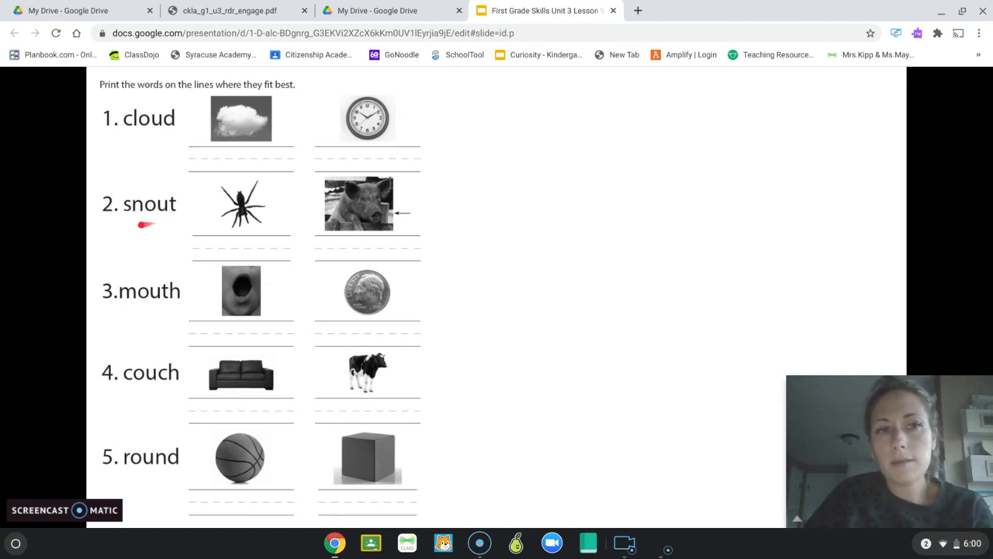
{"action": "mouse_move", "coordinate": [143, 214]}
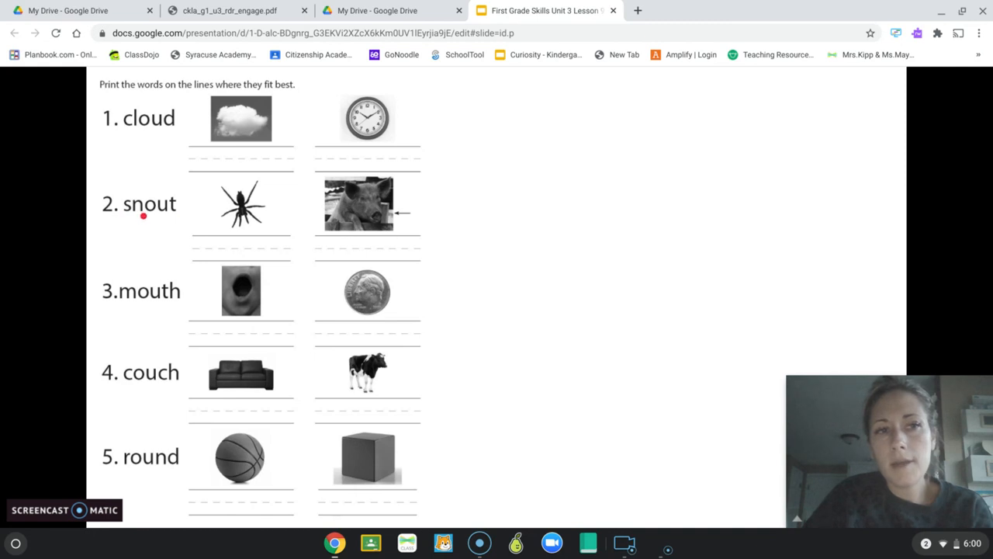
{"action": "mouse_move", "coordinate": [146, 218]}
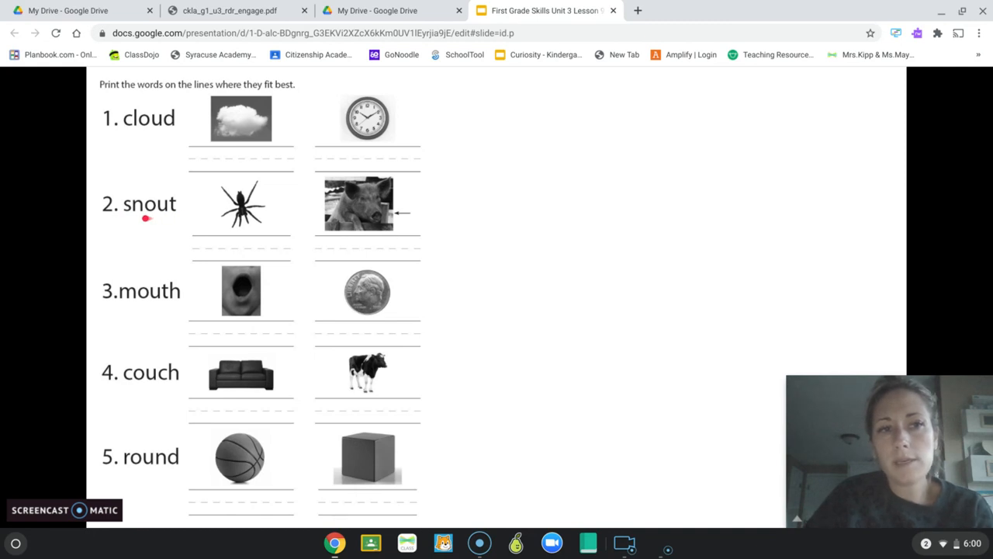
{"action": "mouse_move", "coordinate": [177, 214]}
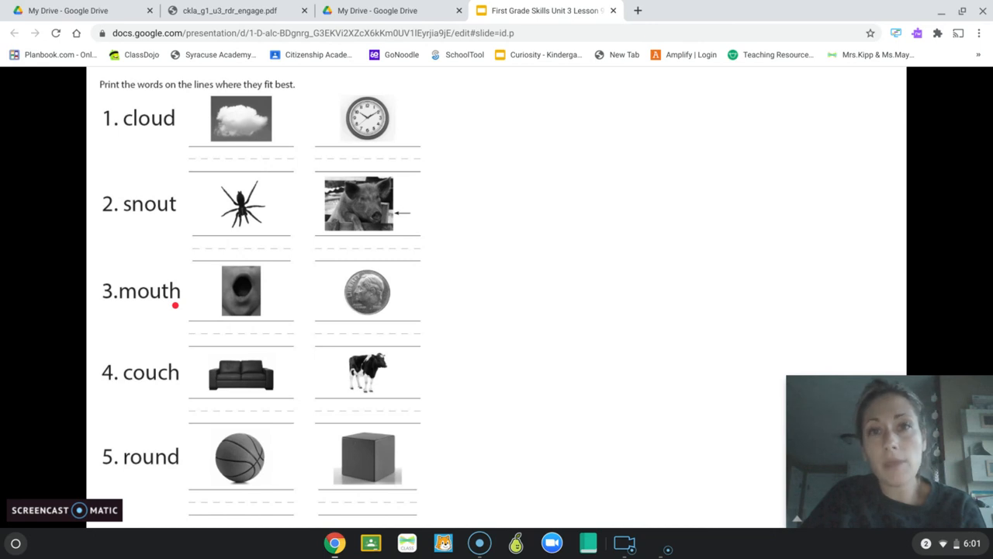
{"action": "mouse_move", "coordinate": [108, 309]}
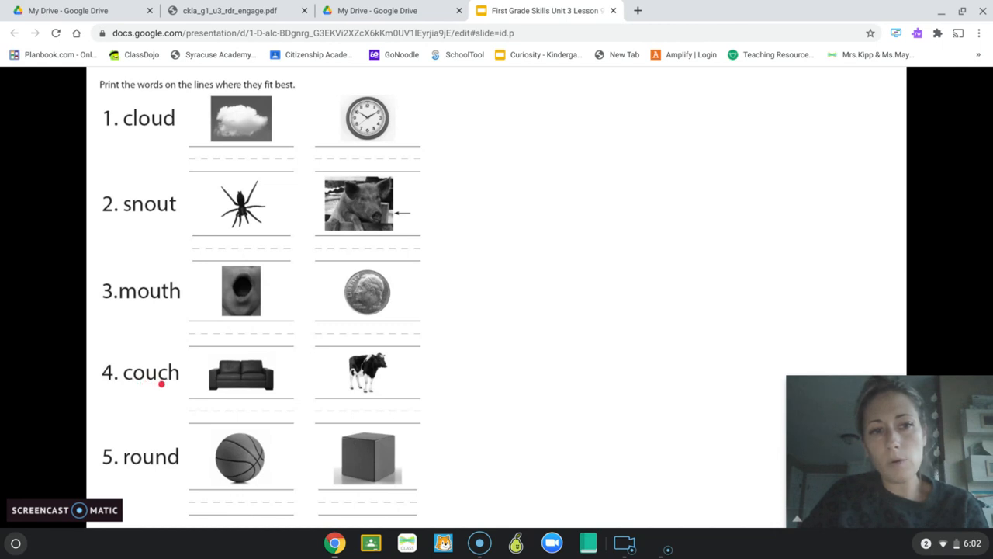
{"action": "mouse_move", "coordinate": [148, 386]}
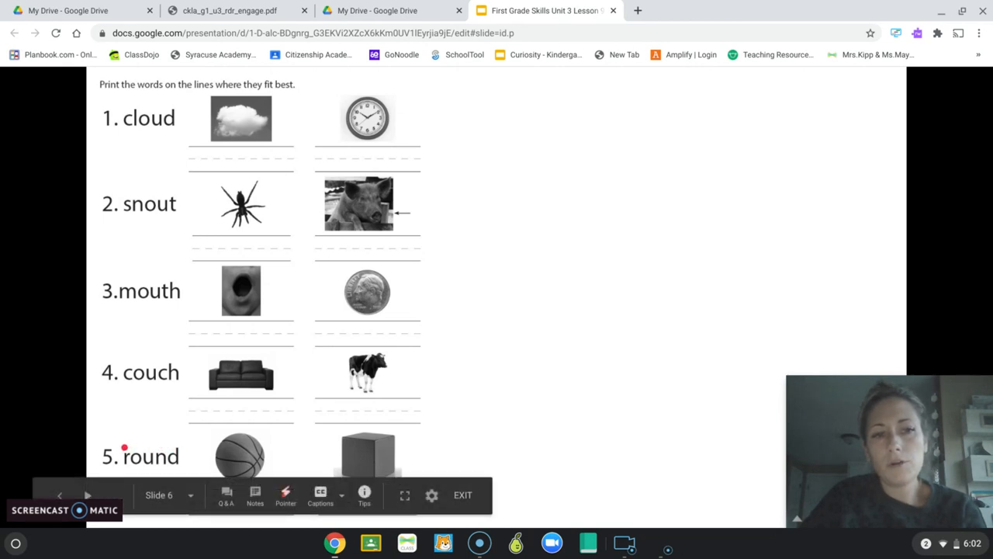
{"action": "mouse_move", "coordinate": [162, 448]}
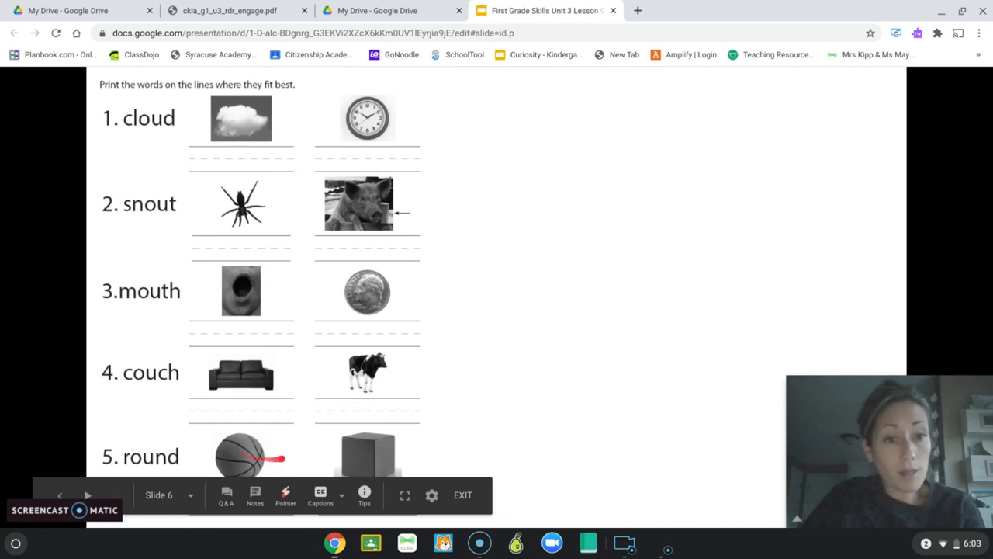
{"action": "mouse_move", "coordinate": [198, 442]}
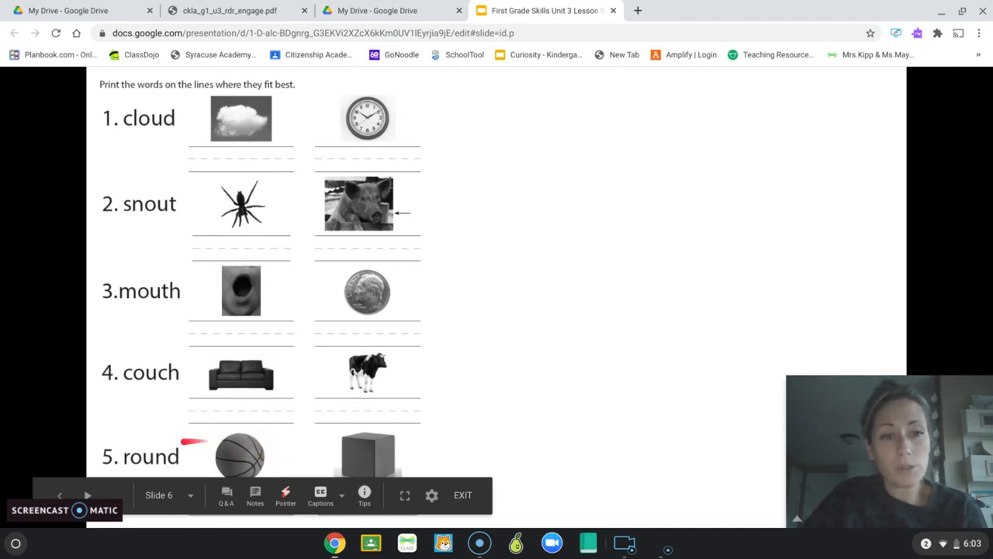